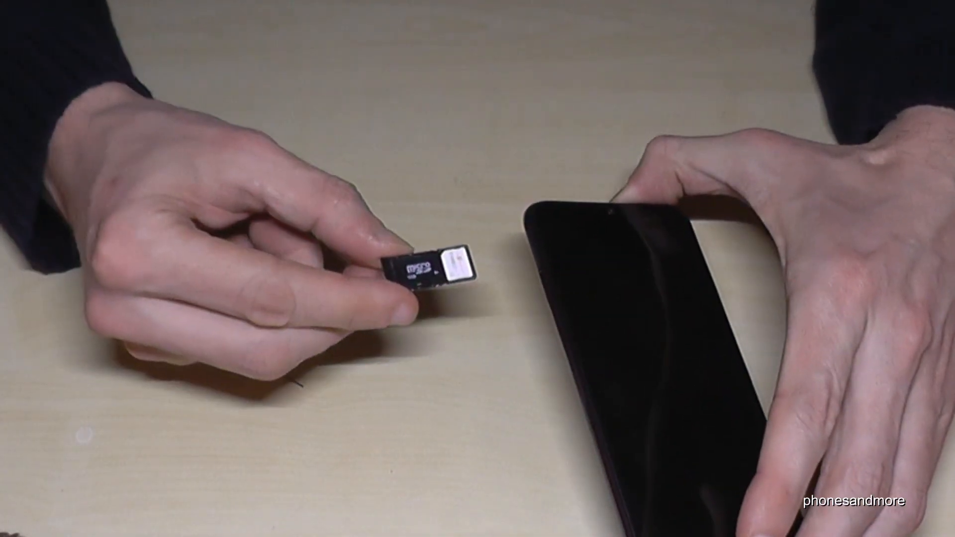
pyautogui.moveTo(427, 274); pyautogui.dragTo(518, 269)
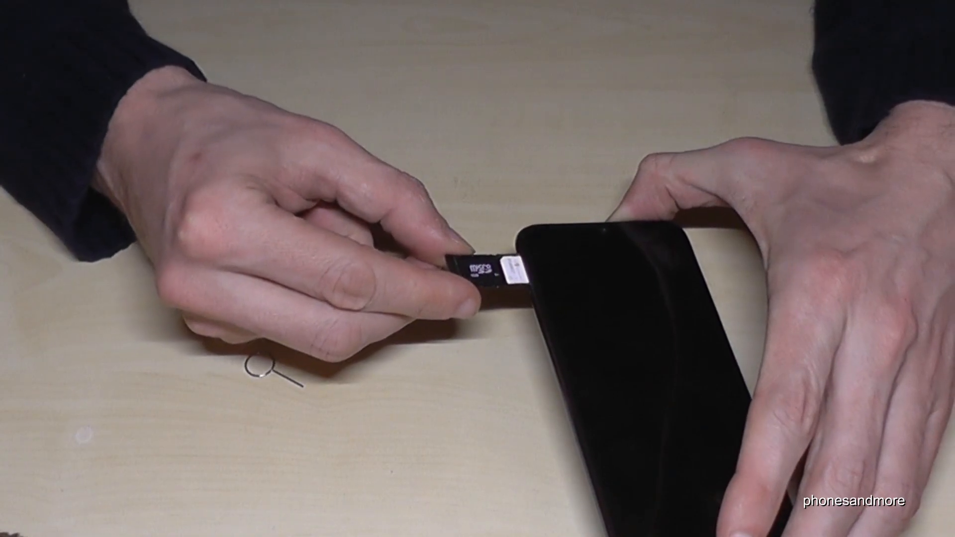